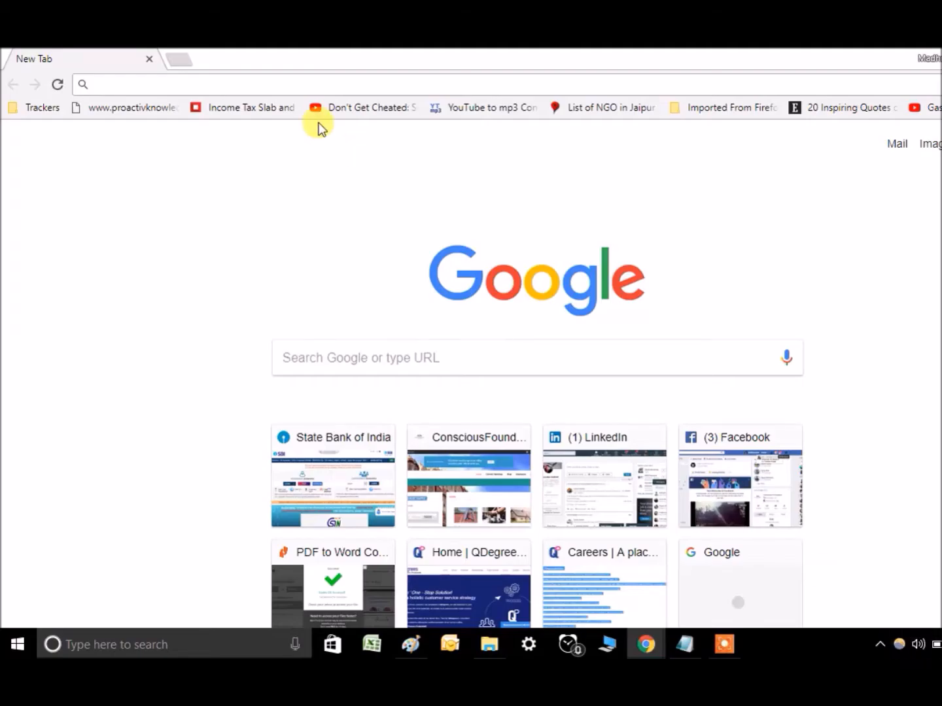
Type 'f.lux' into the address bar of a new tab
type("f.lux")
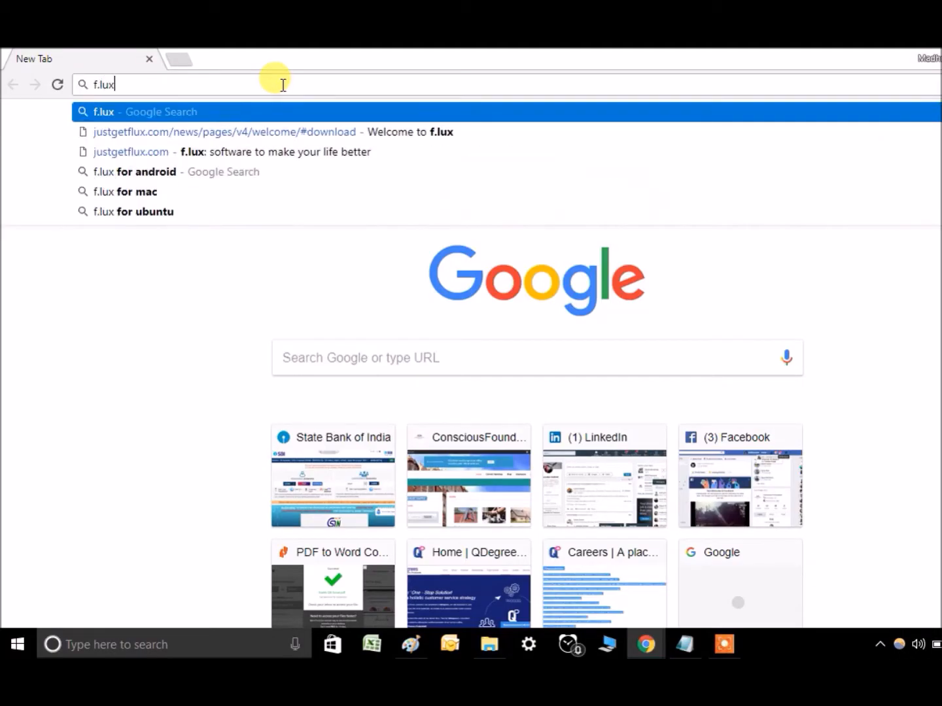
Search for f.lux and open the justgetflux.com home page
key("Return")
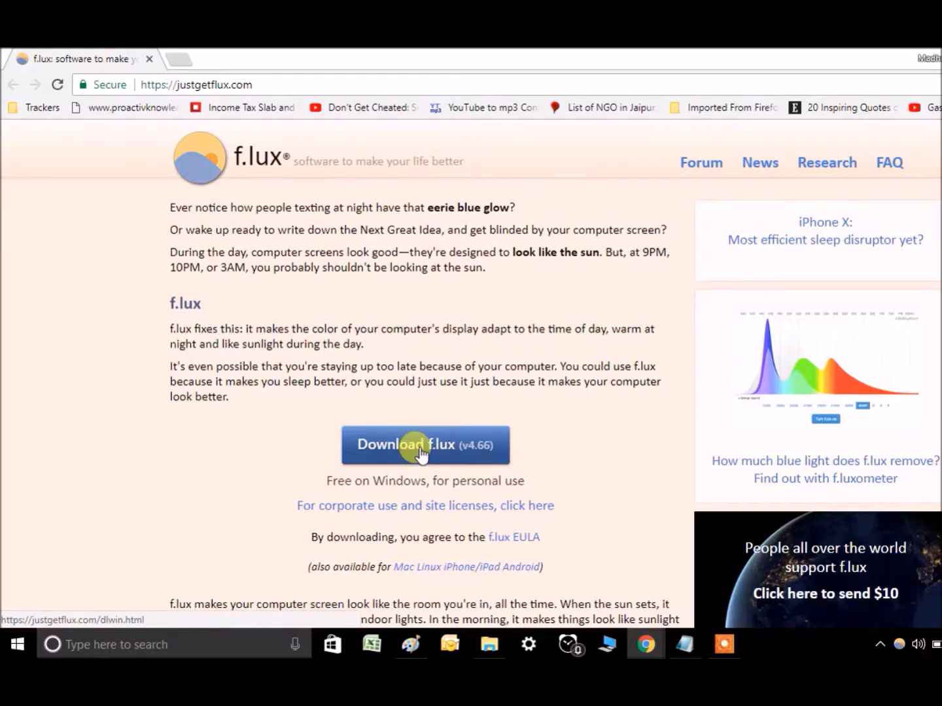
Download the f.lux installer and install it so the f.lux window opens
left_click(424, 445)
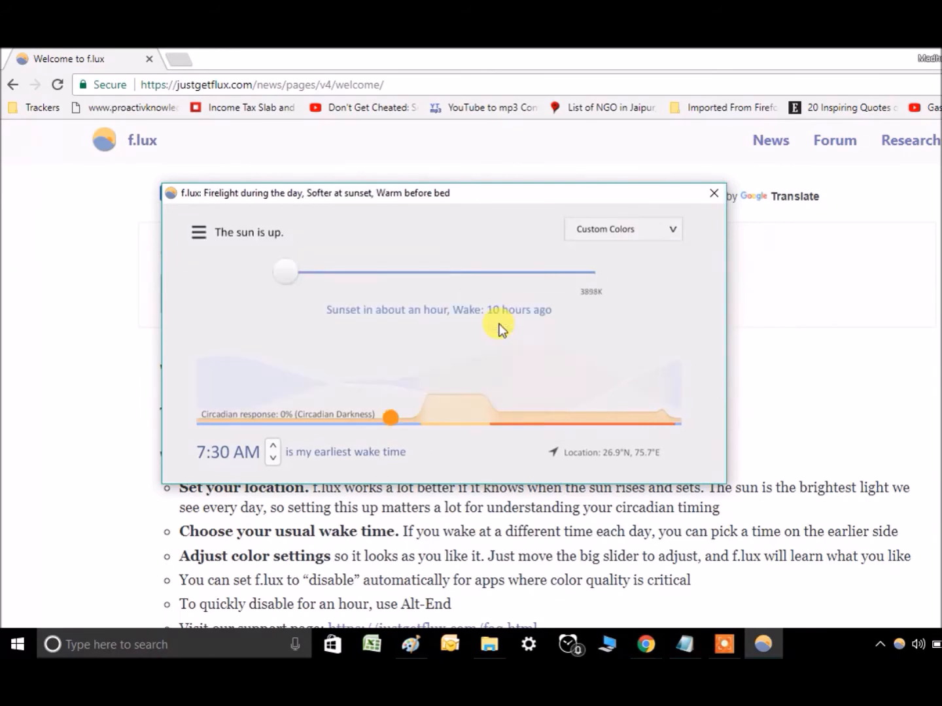
Set daytime 3150K, sunset 2950K, bedtime Dim Incandescent; close f.lux and type 'THANKS FOR WATCHING'
left_click(199, 232)
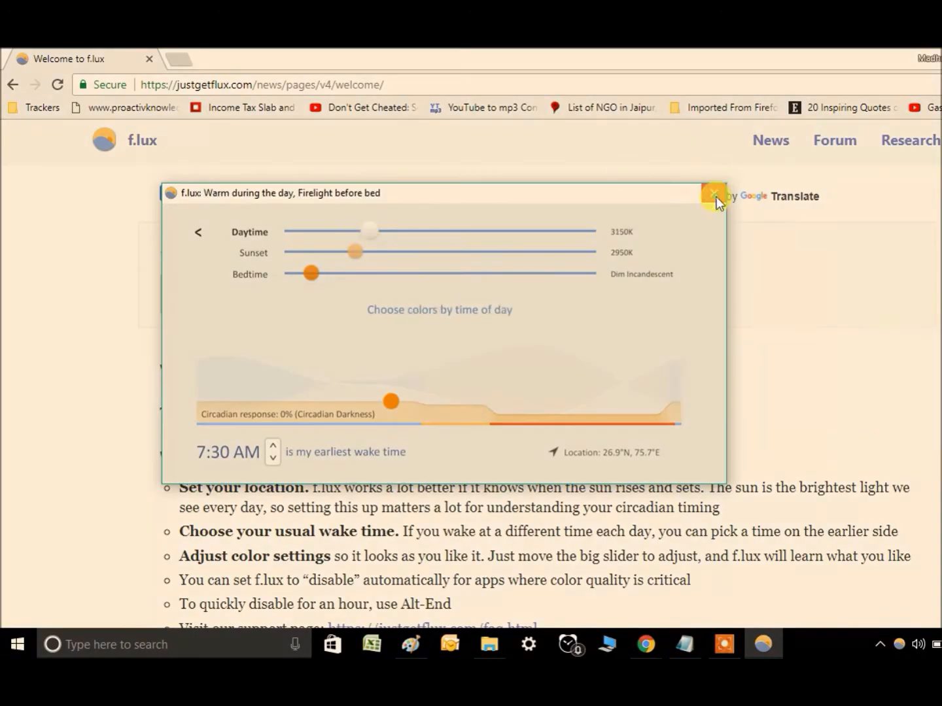
left_click(714, 196)
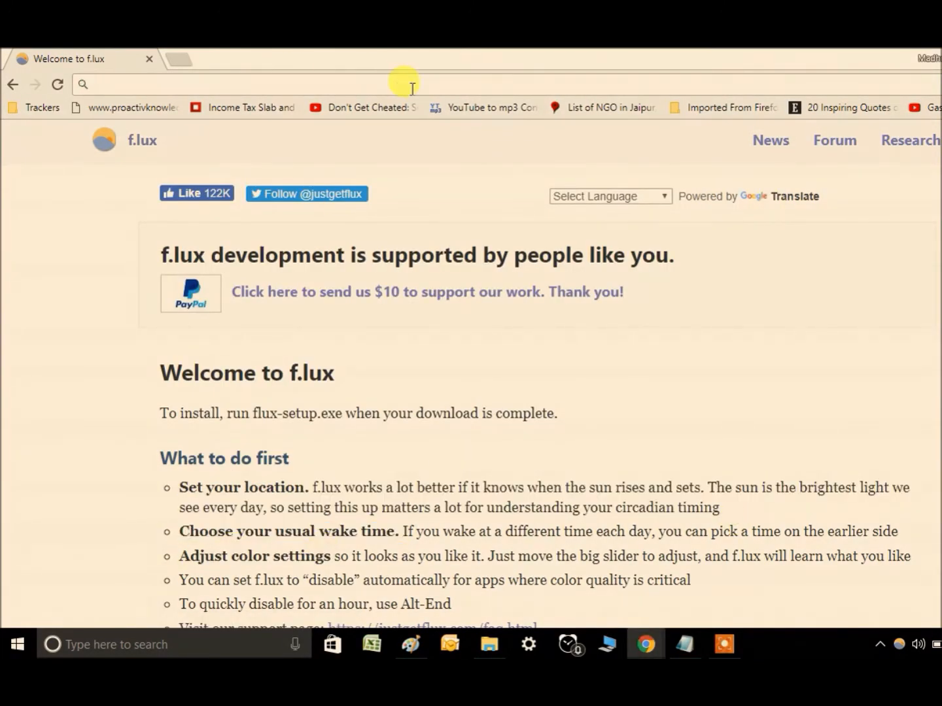
type("THANKS FOR WATCHING")
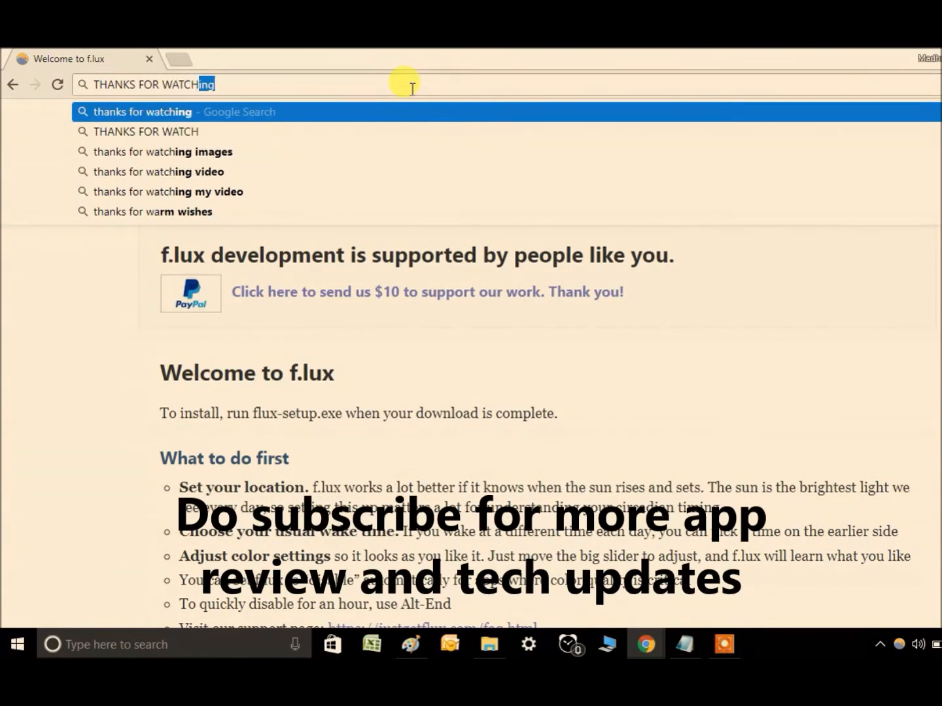